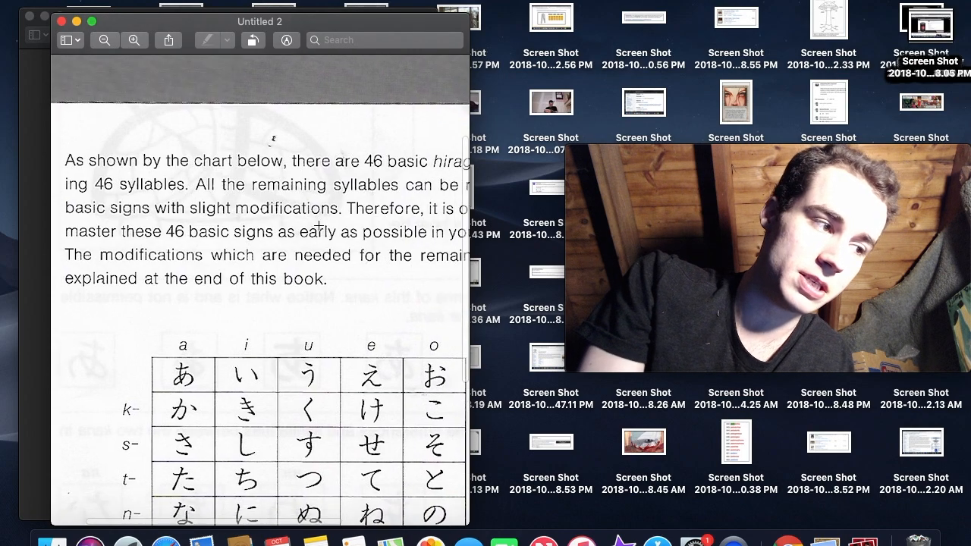
- Scroll down past the introductory paragraph to the hiragana chart rows a through m
{"action": "scroll", "scroll_direction": "down", "scroll_amount": 3}
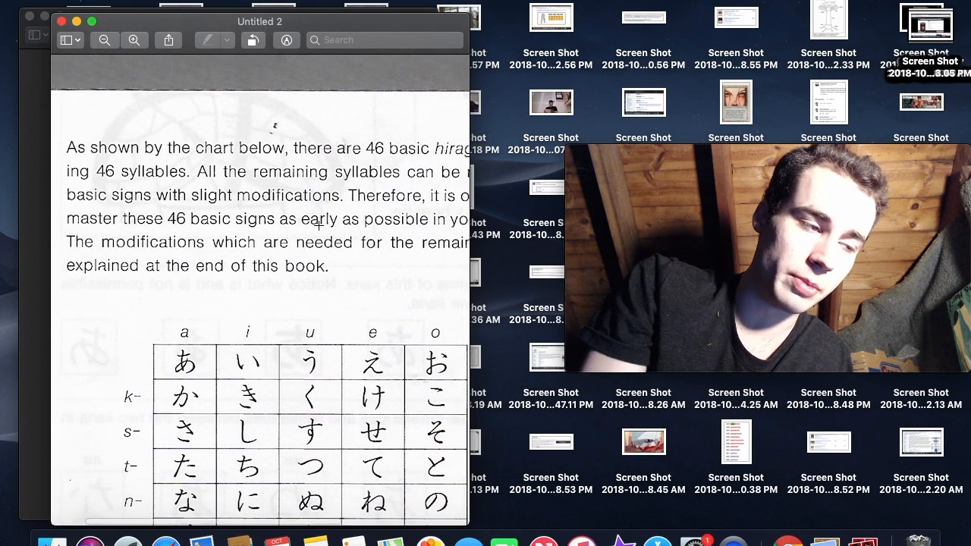
{"action": "scroll", "scroll_direction": "right", "scroll_amount": 3}
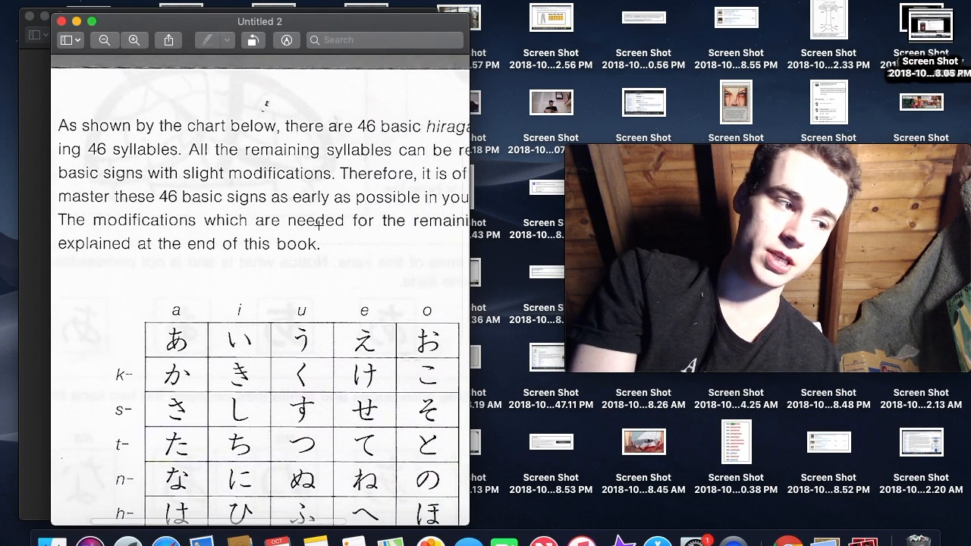
{"action": "scroll", "scroll_direction": "down", "scroll_amount": 3}
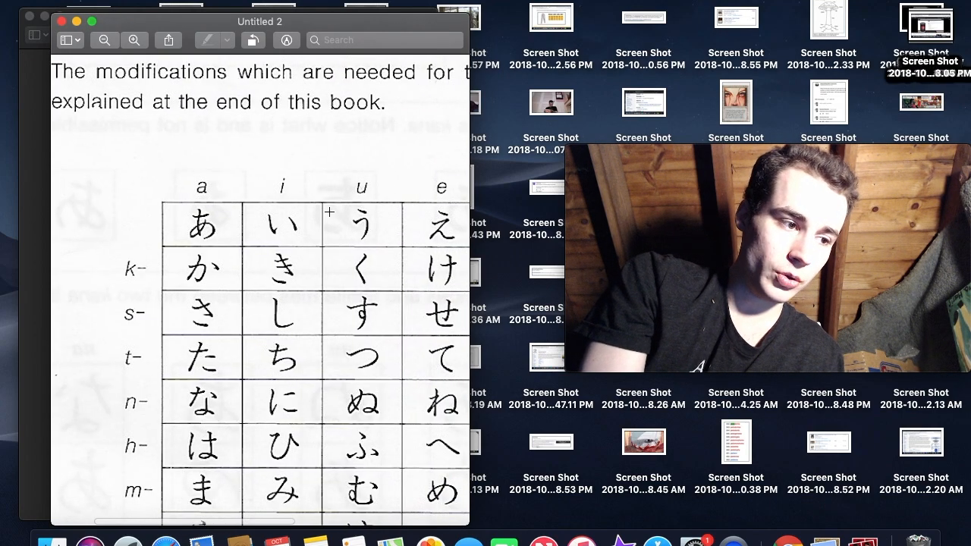
- Scroll to the chart's last rows: y, r, w and the final ん
{"action": "scroll", "scroll_direction": "down", "scroll_amount": 3}
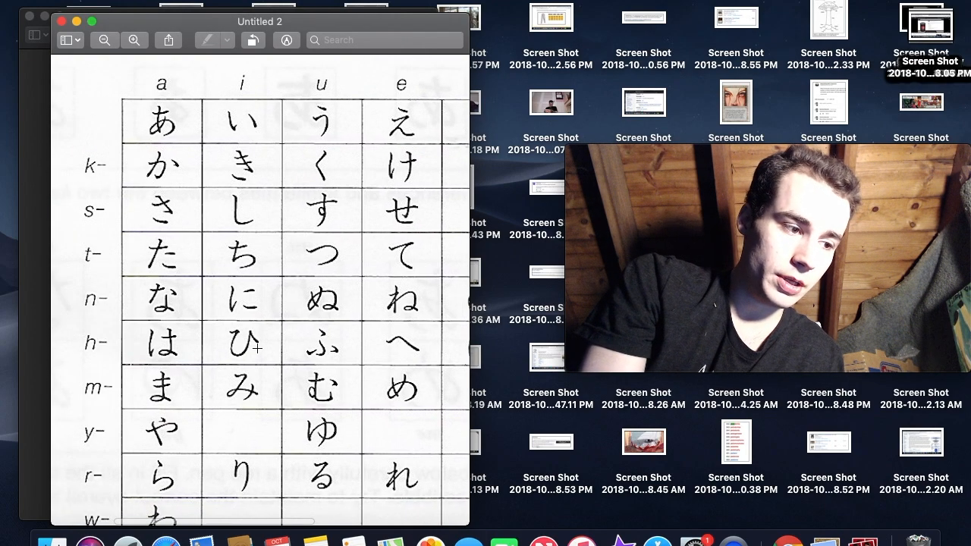
{"action": "scroll", "scroll_direction": "right", "scroll_amount": 3}
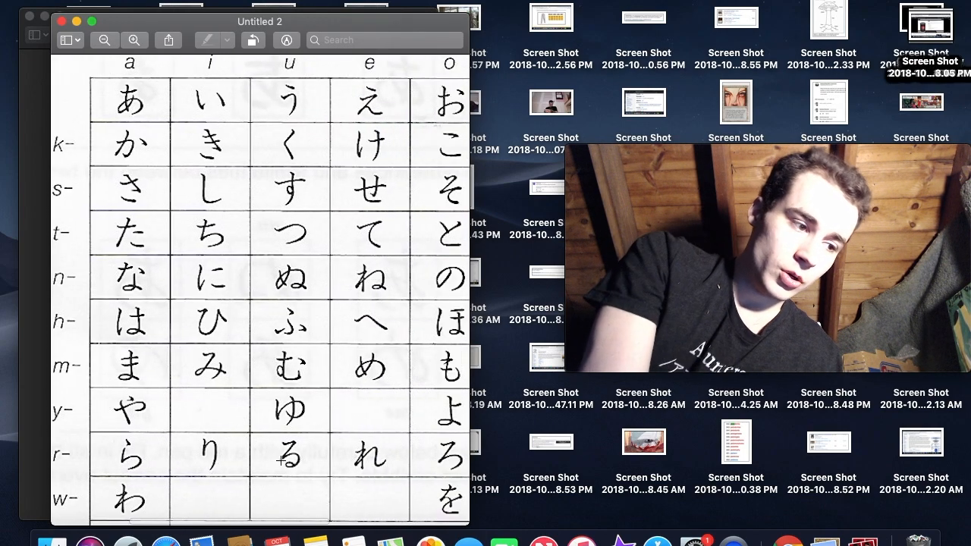
{"action": "scroll", "scroll_direction": "down", "scroll_amount": 3}
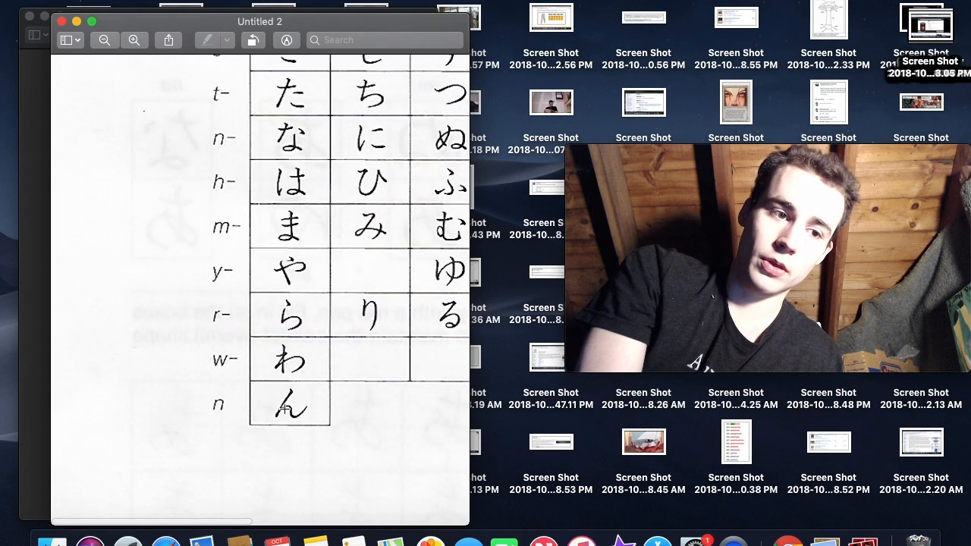
- Close the Untitled 2 chart window, entering 'eedjit' in the save prompt and confirming
{"action": "left_click", "coordinate": [60, 21]}
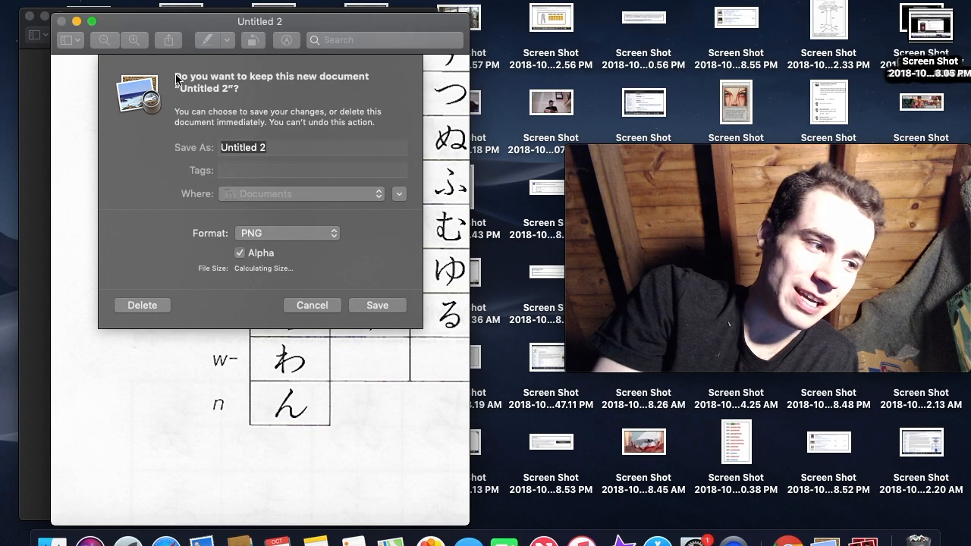
{"action": "type", "text": "eedjit"}
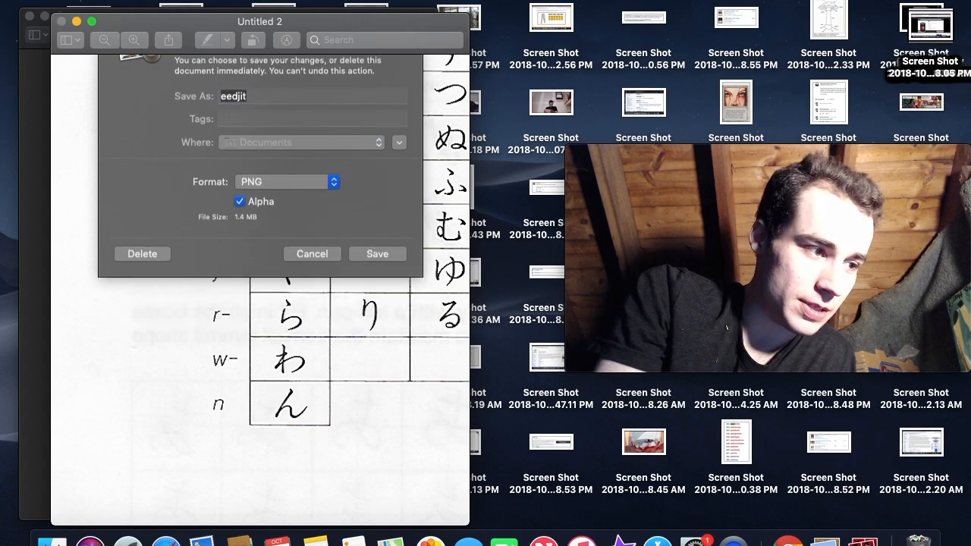
{"action": "left_click", "coordinate": [312, 254]}
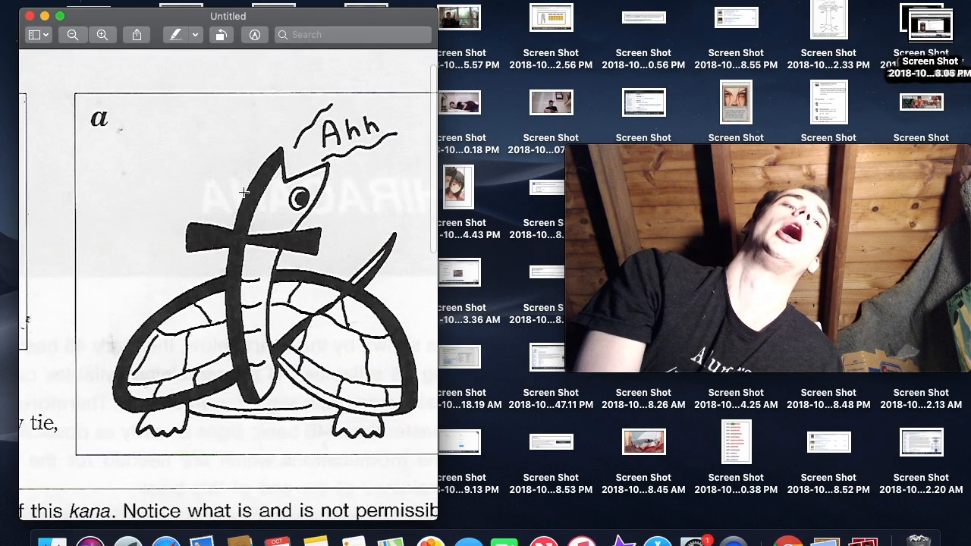
- Scroll down the 'a' lesson past the turtle mnemonic and variants to the ぬ, め, ゆ comparison pairs
{"action": "scroll", "scroll_direction": "down", "scroll_amount": 3}
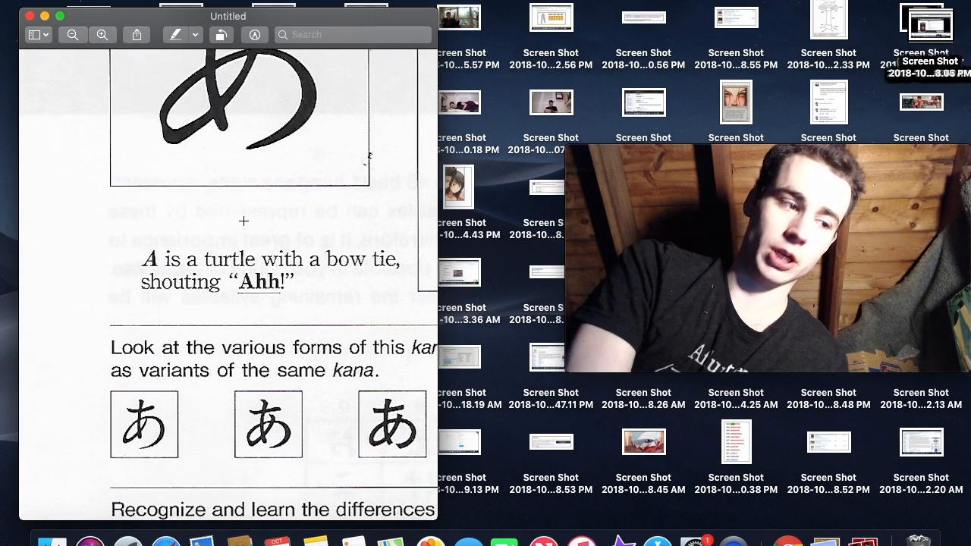
{"action": "scroll", "scroll_direction": "down", "scroll_amount": 3}
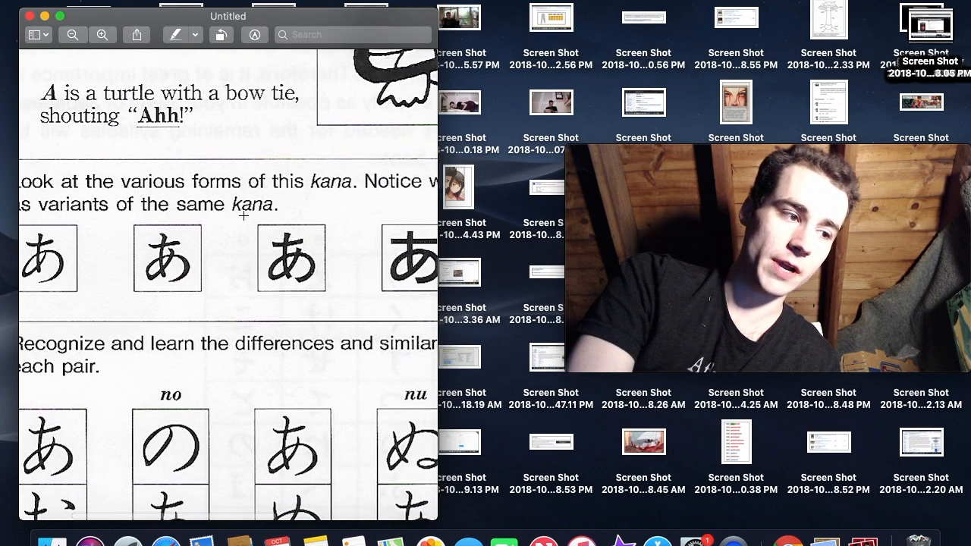
{"action": "scroll", "scroll_direction": "down", "scroll_amount": 3}
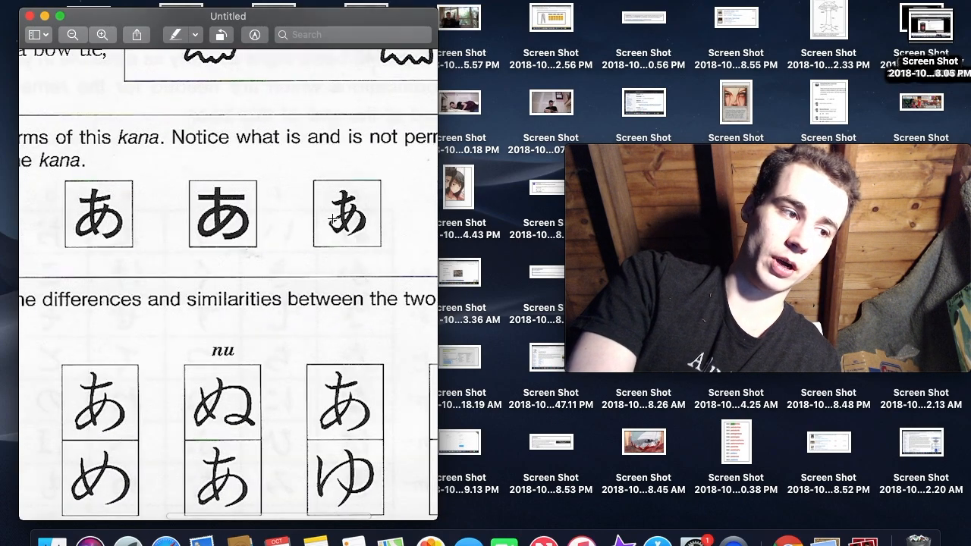
{"action": "scroll", "scroll_direction": "down", "scroll_amount": 3}
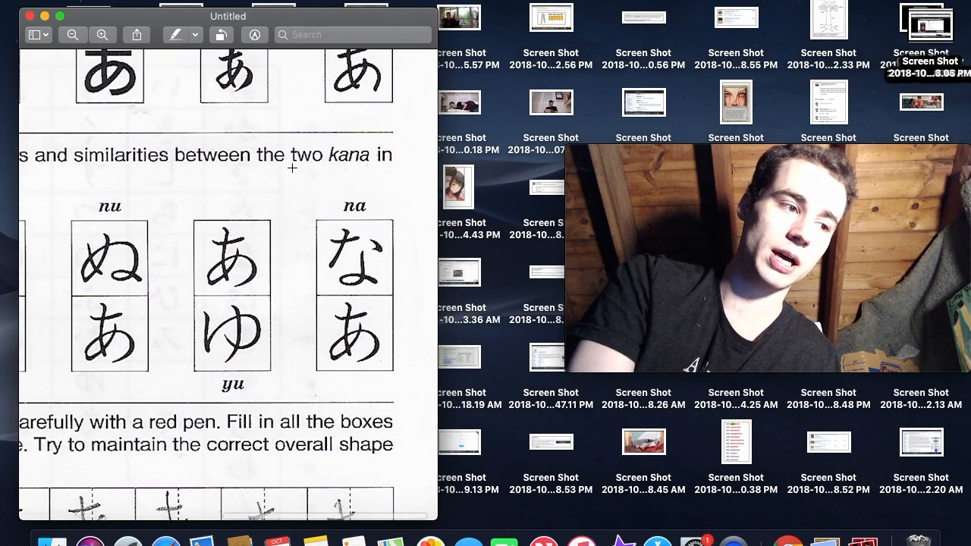
{"action": "scroll", "scroll_direction": "down", "scroll_amount": 3}
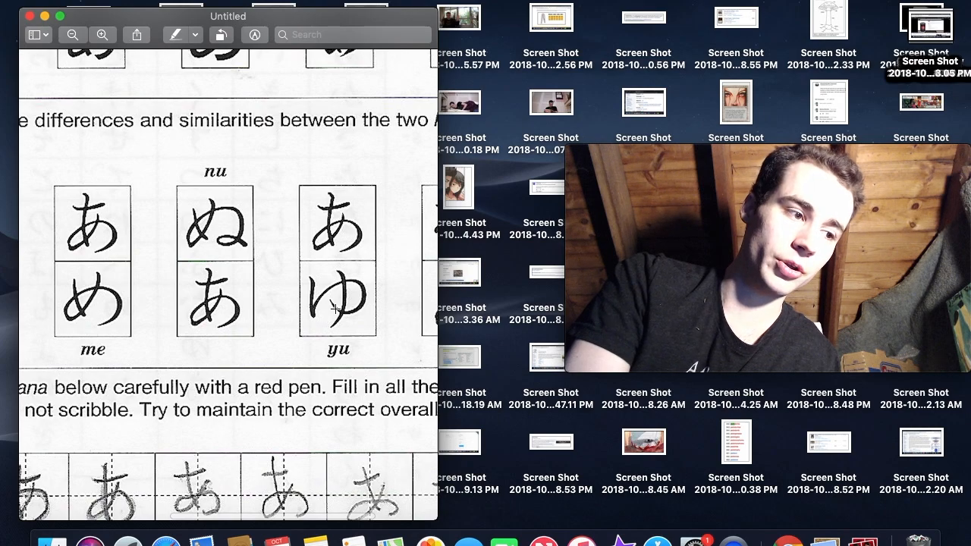
- Scroll down to the あ tracing grid and pan across the stroke-order model and practice rows
{"action": "scroll", "scroll_direction": "down", "scroll_amount": 3}
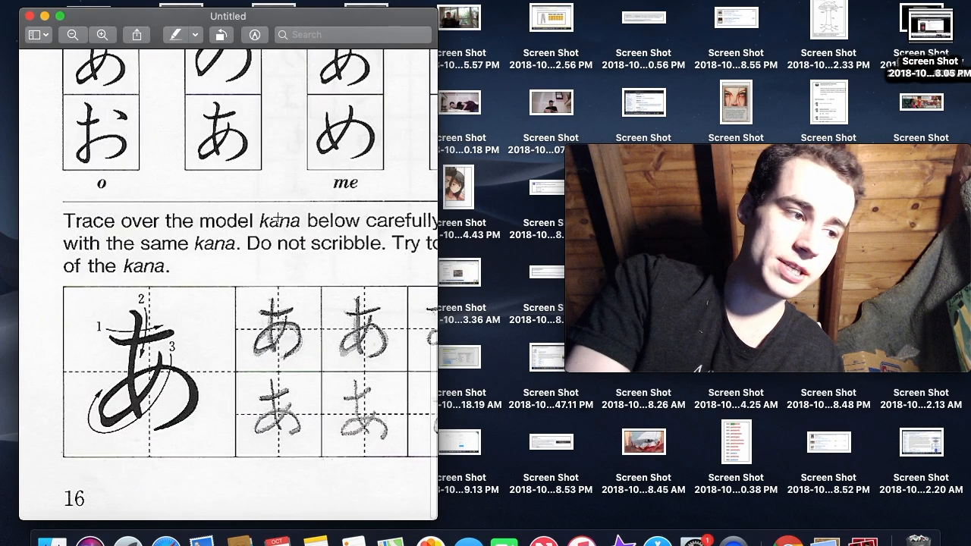
{"action": "scroll", "scroll_direction": "right", "scroll_amount": 3}
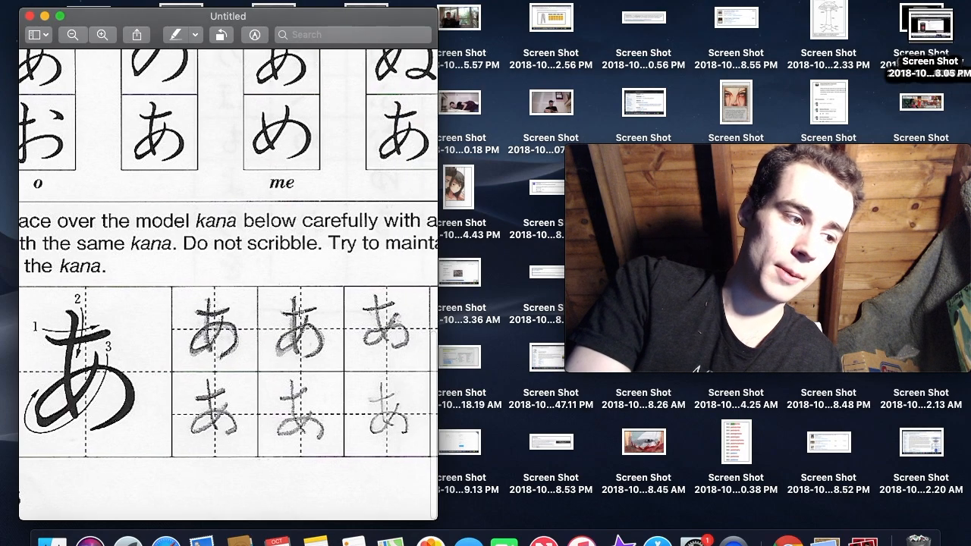
{"action": "scroll", "scroll_direction": "right", "scroll_amount": 3}
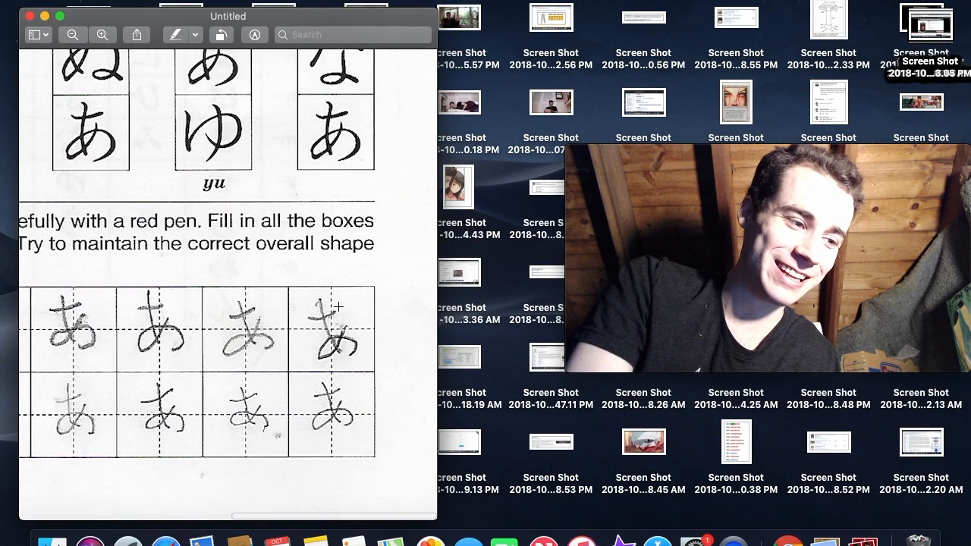
{"action": "scroll", "scroll_direction": "down", "scroll_amount": 3}
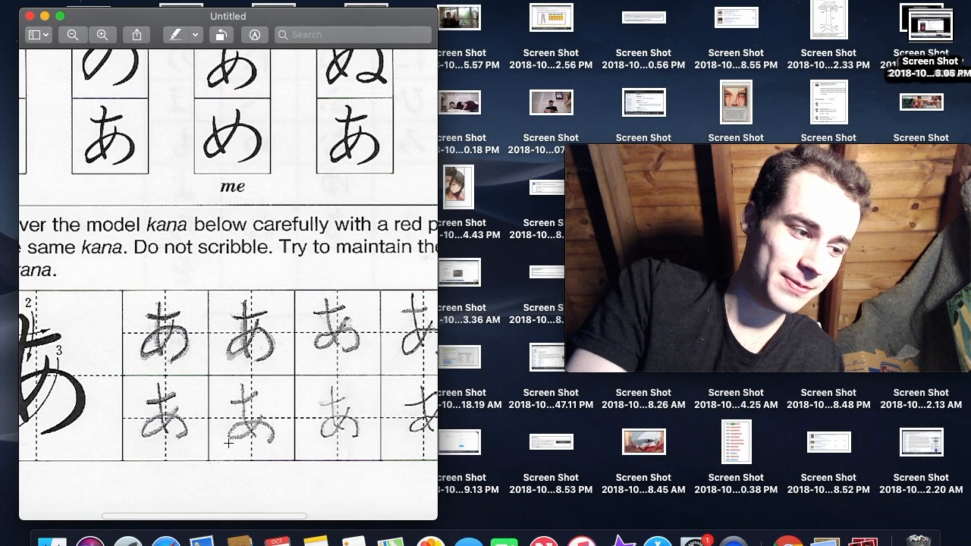
{"action": "scroll", "scroll_direction": "left", "scroll_amount": 3}
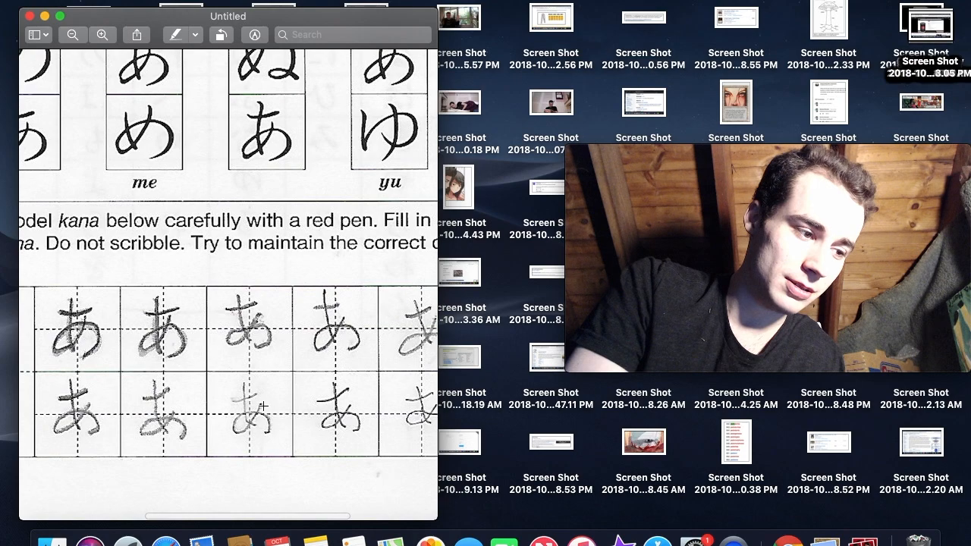
{"action": "scroll", "scroll_direction": "right", "scroll_amount": 3}
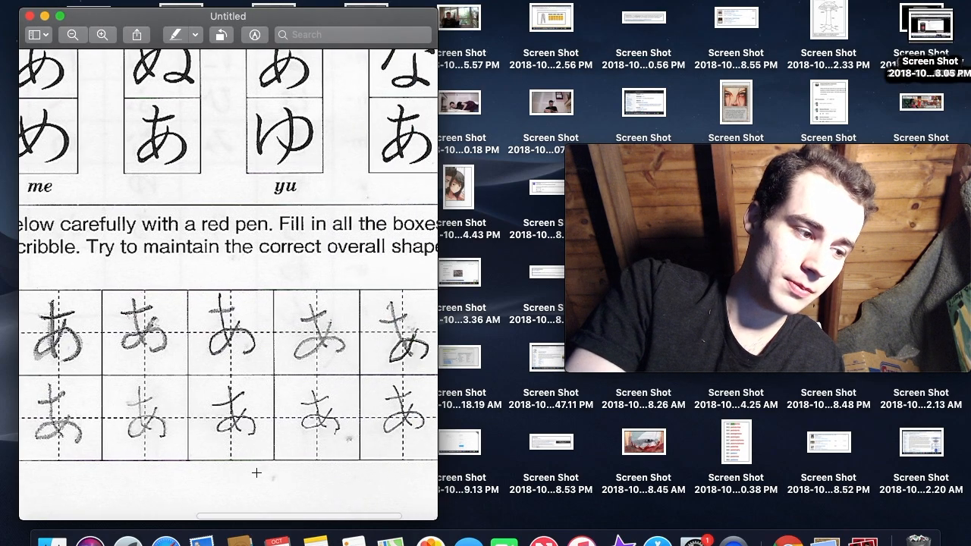